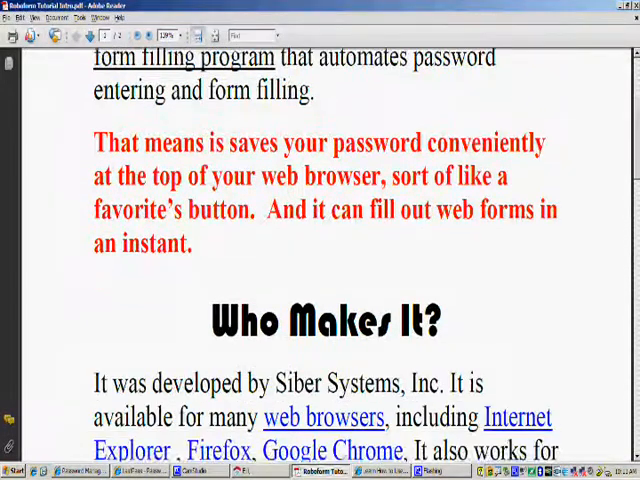
- Scroll the RoboForm tutorial PDF down to the 'Who Makes It?' and Mac support sections
{"action": "scroll", "scroll_direction": "down", "scroll_amount": 3}
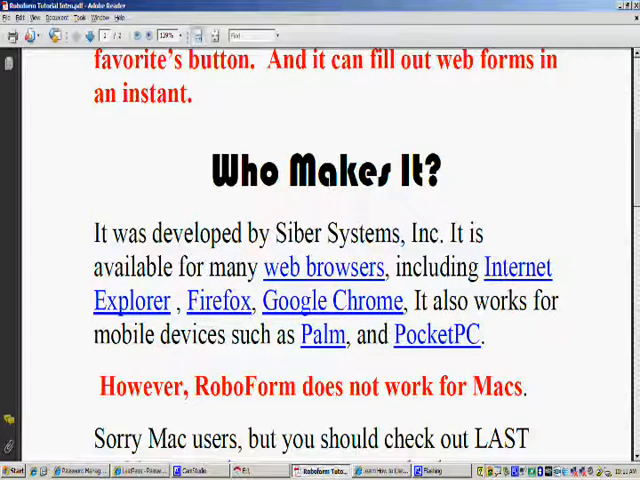
{"action": "scroll", "scroll_direction": "down", "scroll_amount": 3}
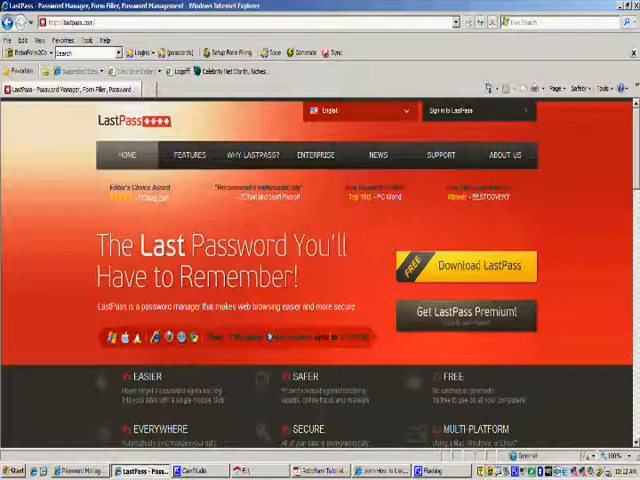
- Return to the tutorial PDF and scroll to the RoboForm2Go USB flash drive page
{"action": "left_click", "coordinate": [326, 471]}
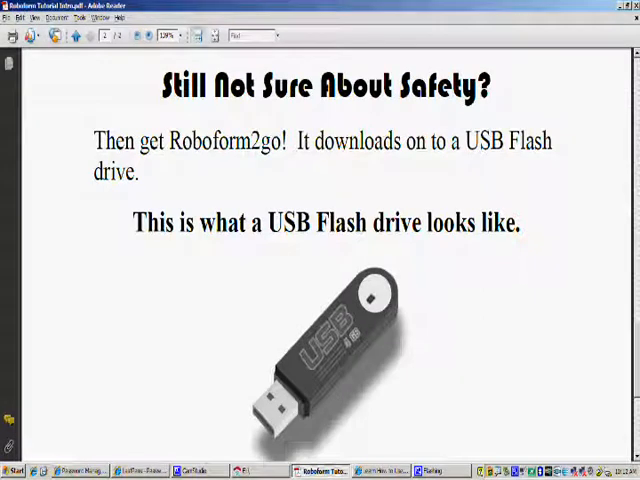
{"action": "scroll", "scroll_direction": "down", "scroll_amount": 3}
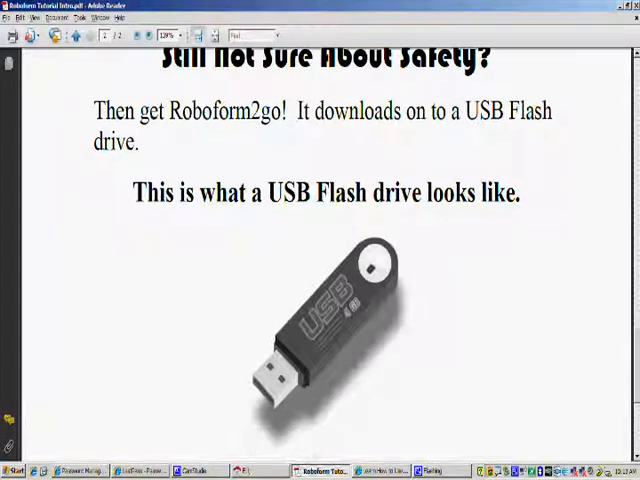
{"action": "scroll", "scroll_direction": "down", "scroll_amount": 3}
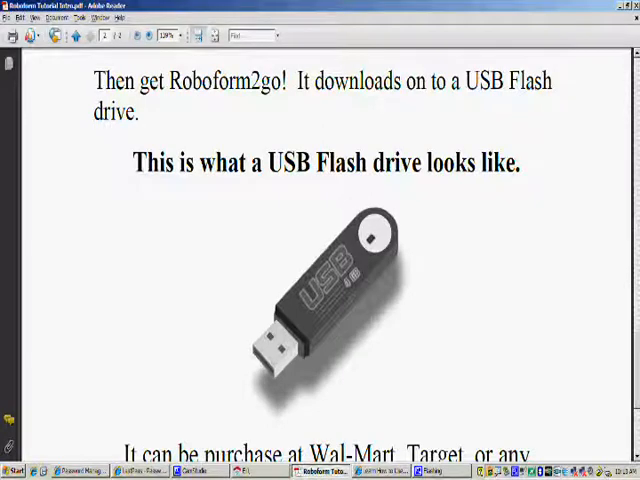
{"action": "scroll", "scroll_direction": "down", "scroll_amount": 3}
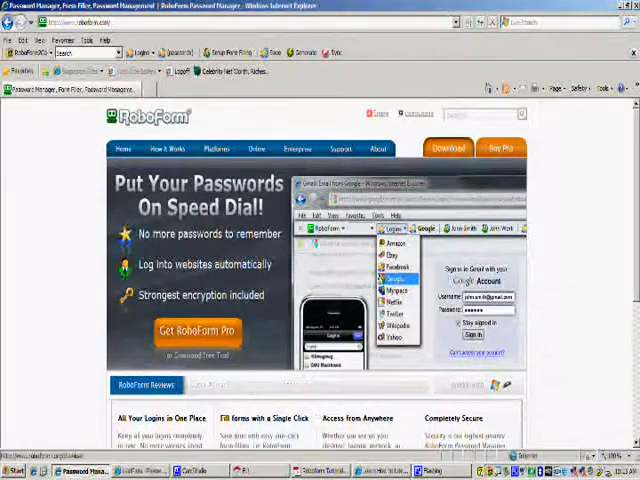
- Click Download on roboform.com to reach the RoboForm download page
{"action": "left_click", "coordinate": [448, 148]}
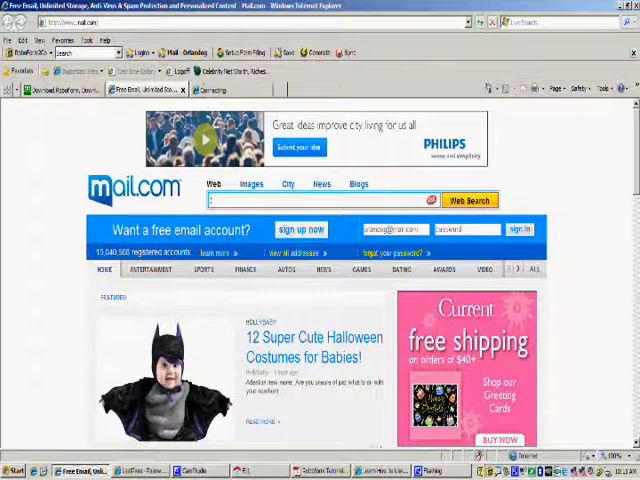
{"action": "left_click", "coordinate": [207, 90]}
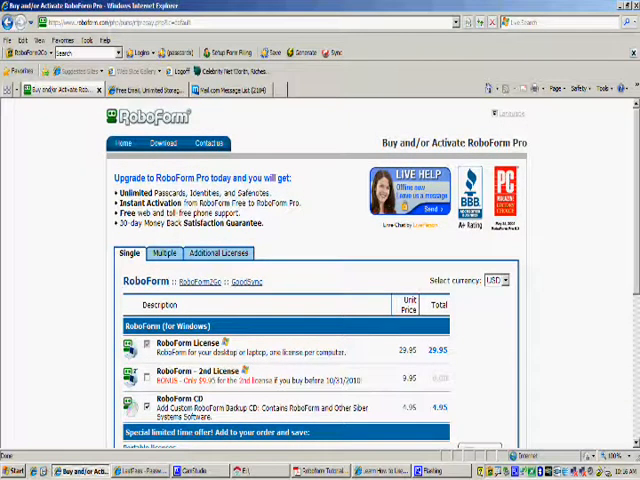
- Scroll the RoboForm Pro purchase page to see the RoboForm2Go and GoodSync add-on licences
{"action": "scroll", "scroll_direction": "down", "scroll_amount": 3}
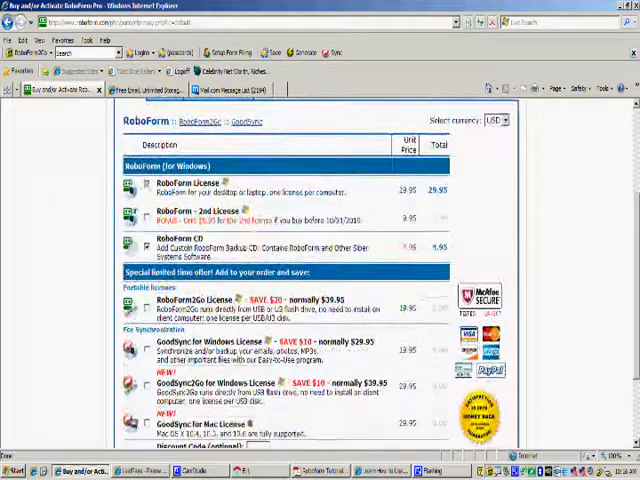